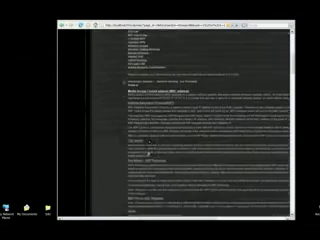
{"action": "scroll", "scroll_direction": "down", "scroll_amount": 3}
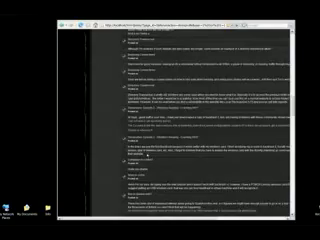